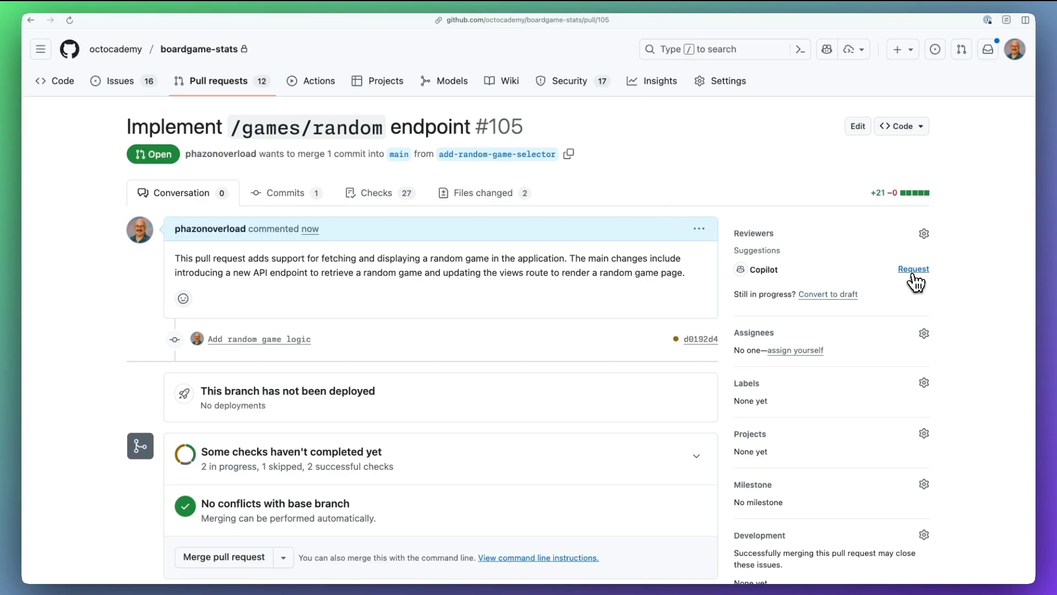
# - Request Copilot as a reviewer on pull request #105
pyautogui.click(913, 269)
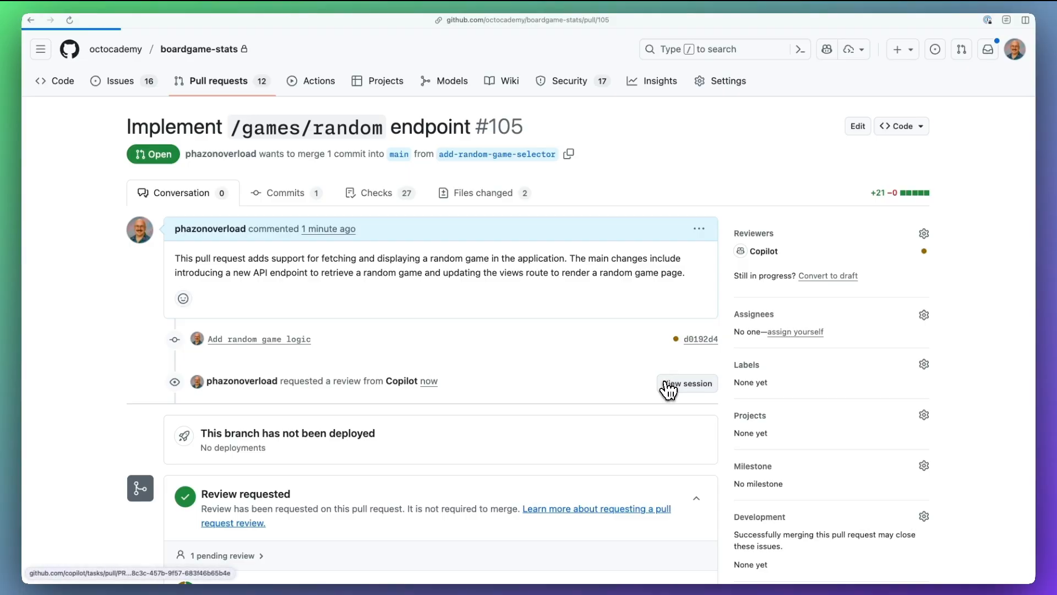
# - View the session for Copilot code review run #4 on PR #105
pyautogui.click(687, 383)
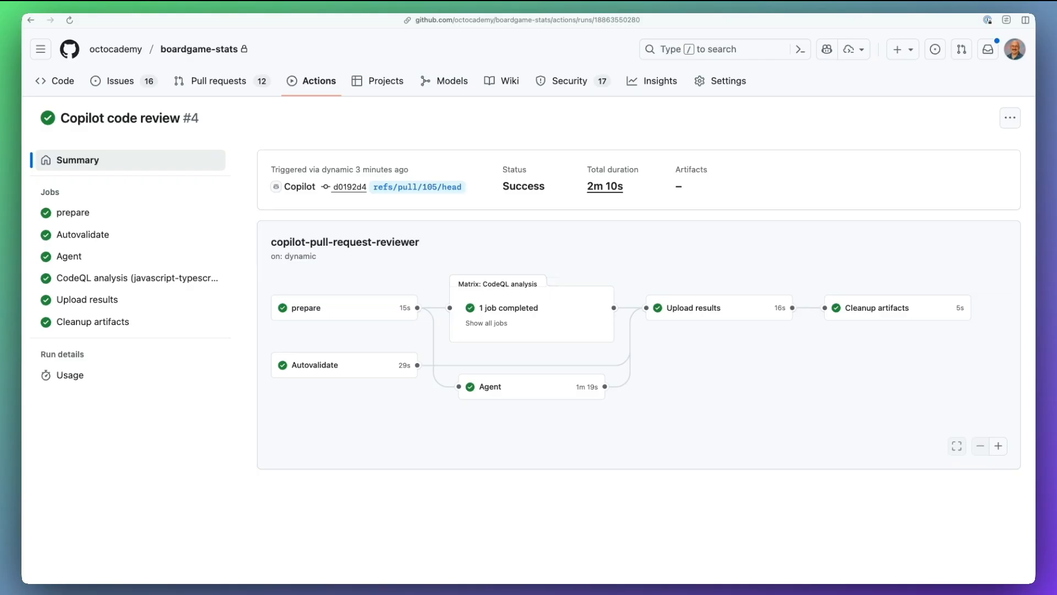
# - Open the Agent job's Copilot session log with its review reasoning and two issues
pyautogui.click(68, 255)
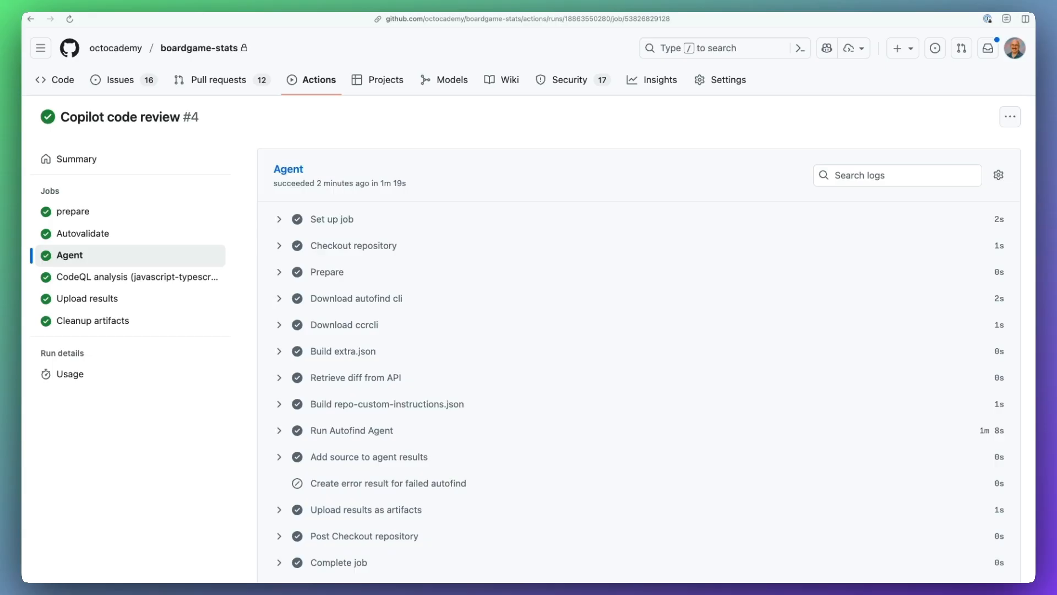
pyautogui.click(135, 276)
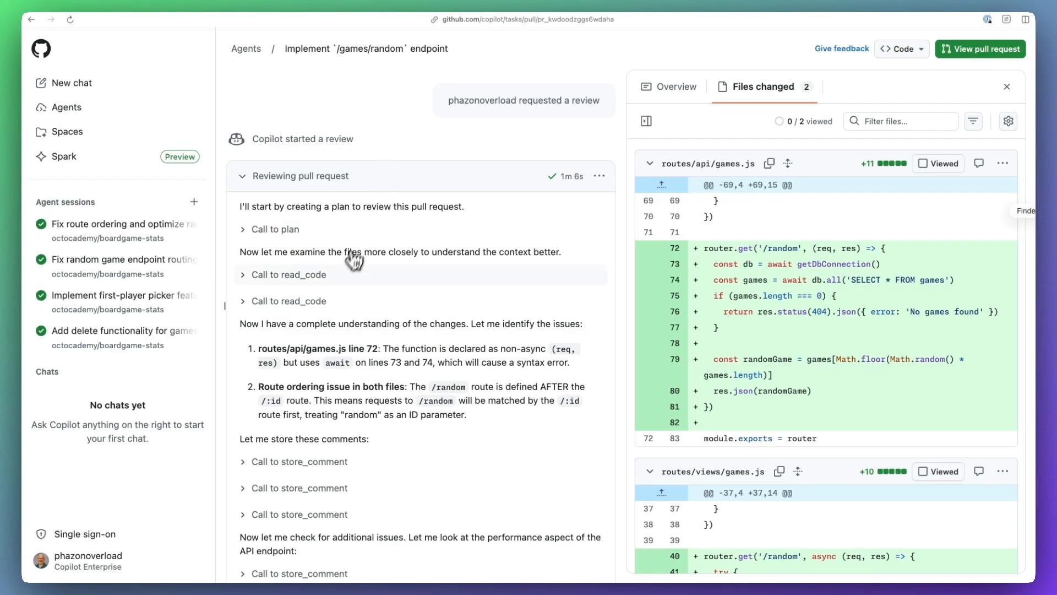
# - Return to PR #105's conversation showing Copilot's Pull Request Overview review
pyautogui.click(288, 275)
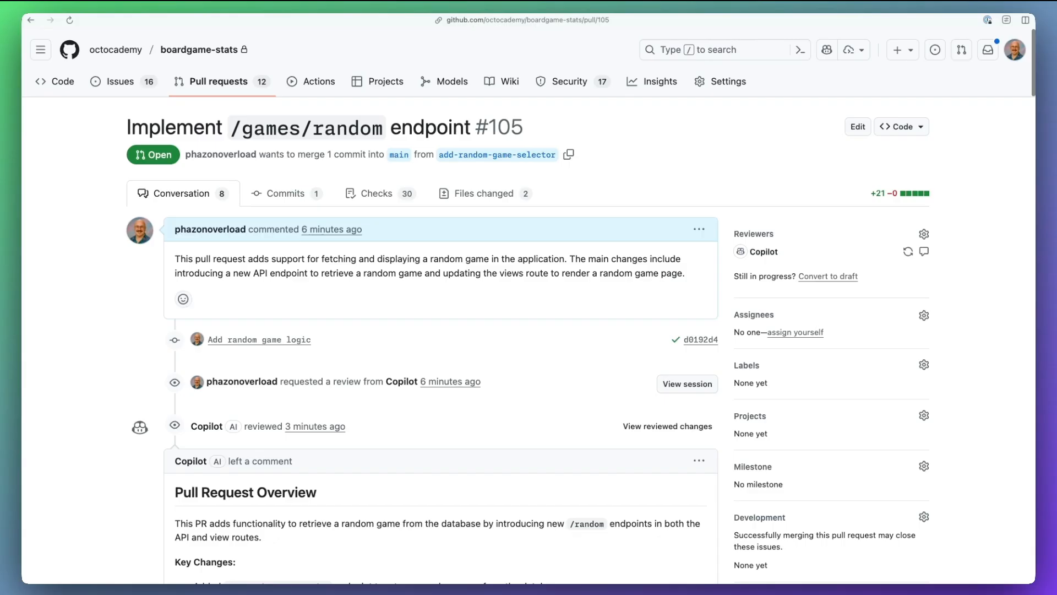
# - Scroll past Copilot's inline suggestions and focus the Add a comment box
pyautogui.scroll(-3)
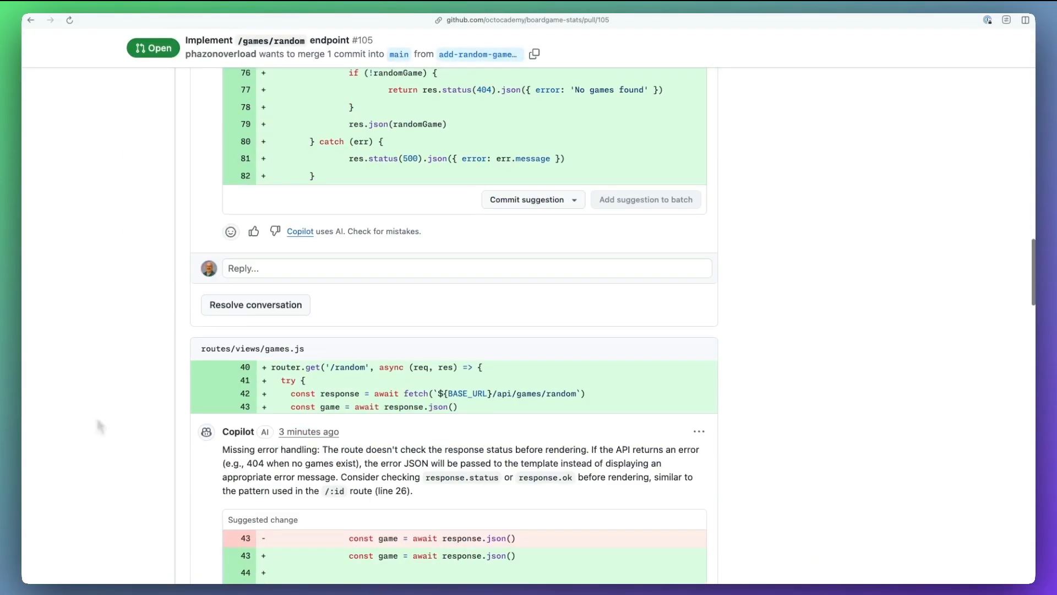
pyautogui.click(528, 198)
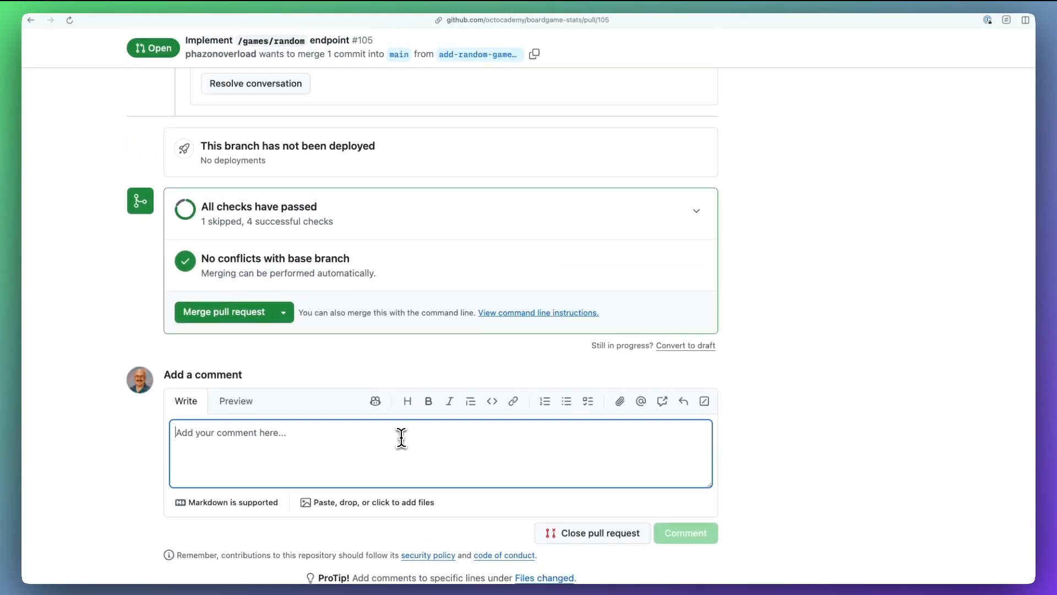
pyautogui.click(685, 532)
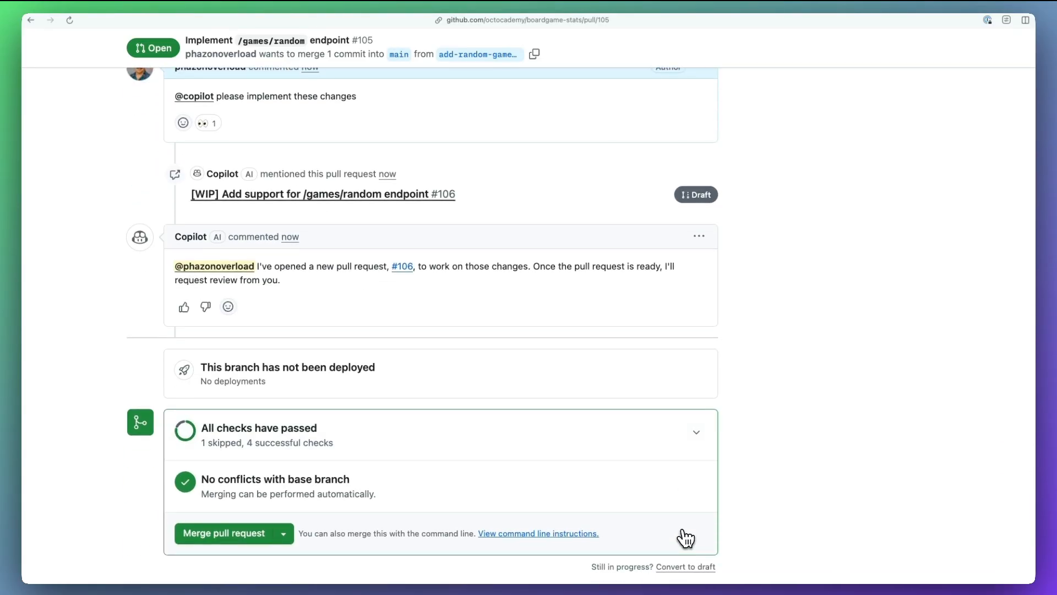
pyautogui.moveTo(402, 266)
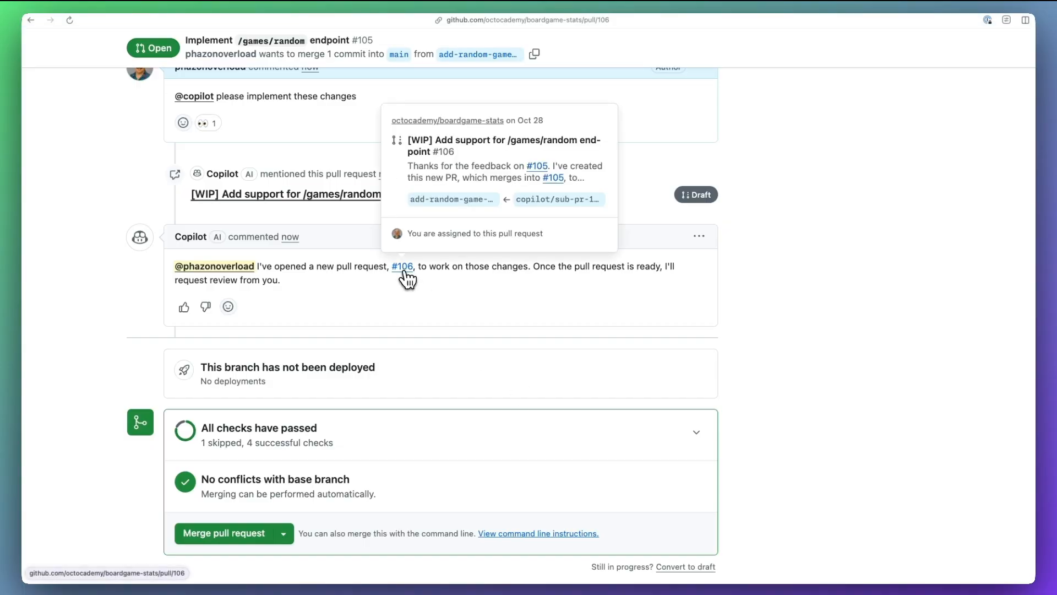
pyautogui.click(402, 266)
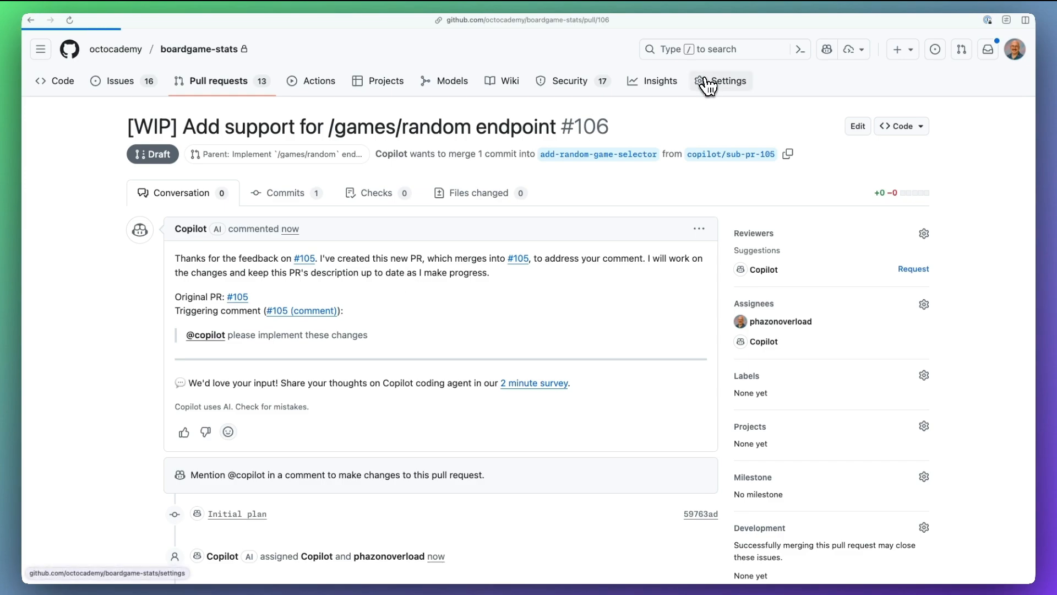
# - Check the Copilot code review settings, with custom instructions enabled, then return to PR #105
pyautogui.click(720, 81)
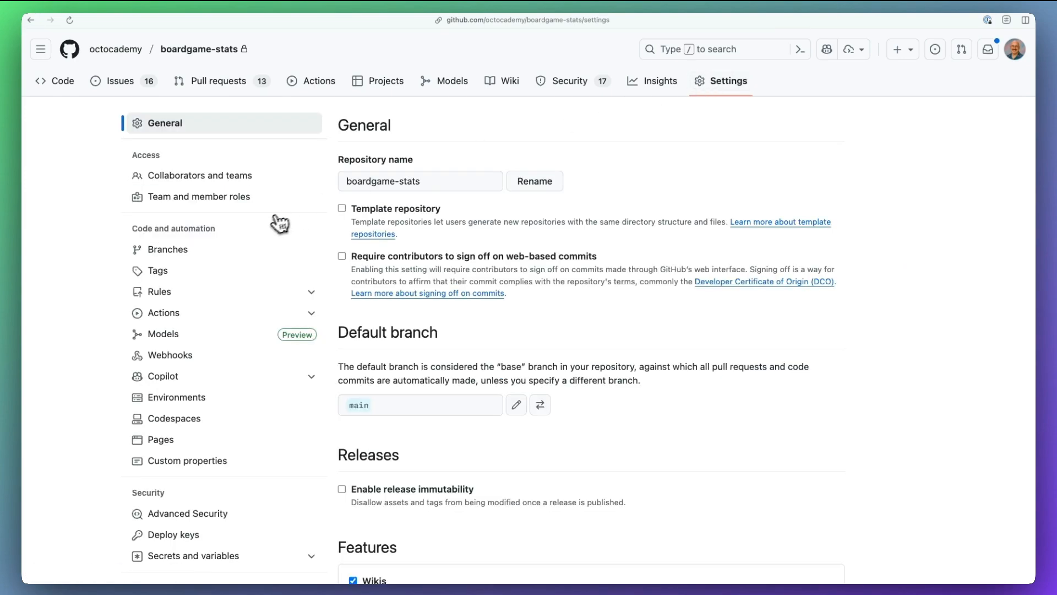
pyautogui.click(161, 375)
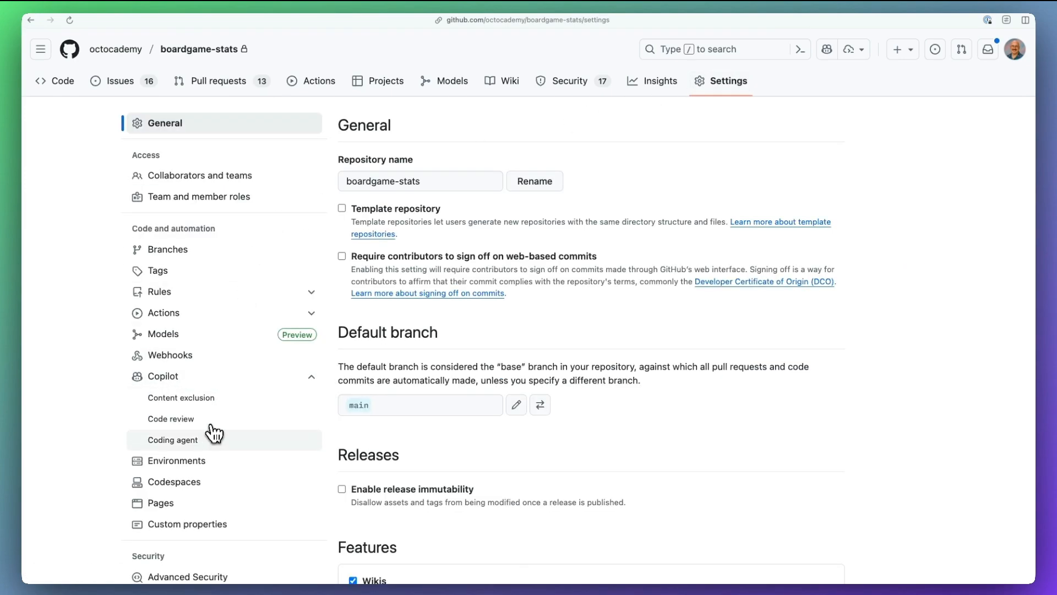
pyautogui.click(170, 418)
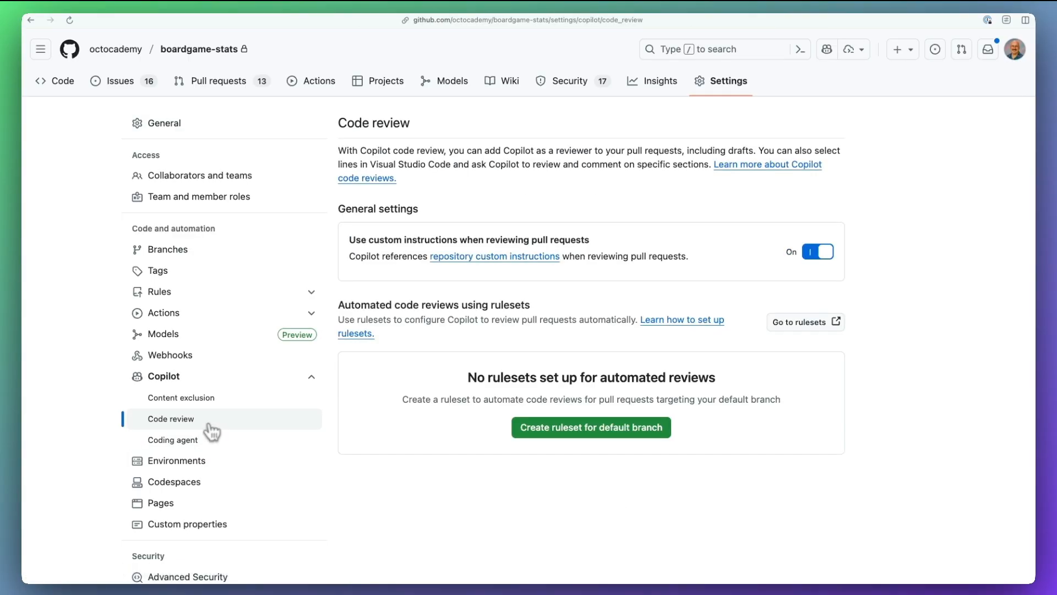
pyautogui.moveTo(878, 286)
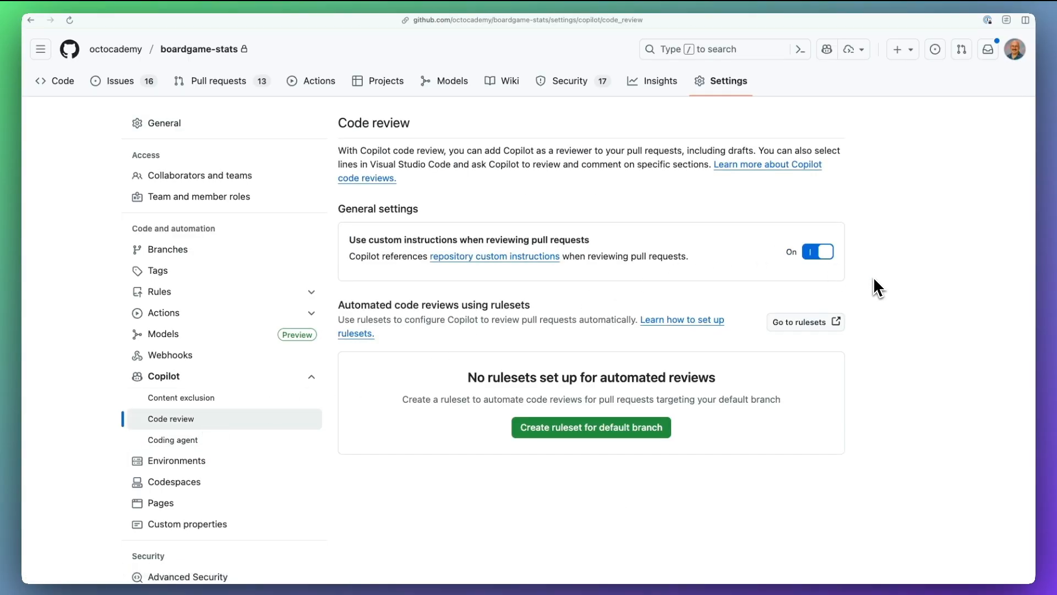
pyautogui.click(218, 81)
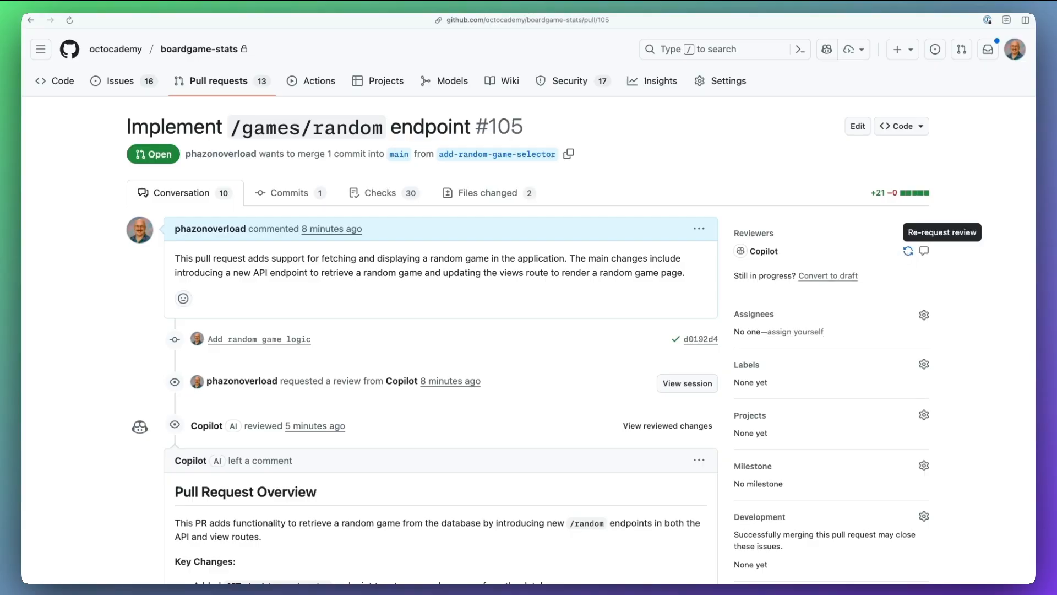
pyautogui.moveTo(908, 251)
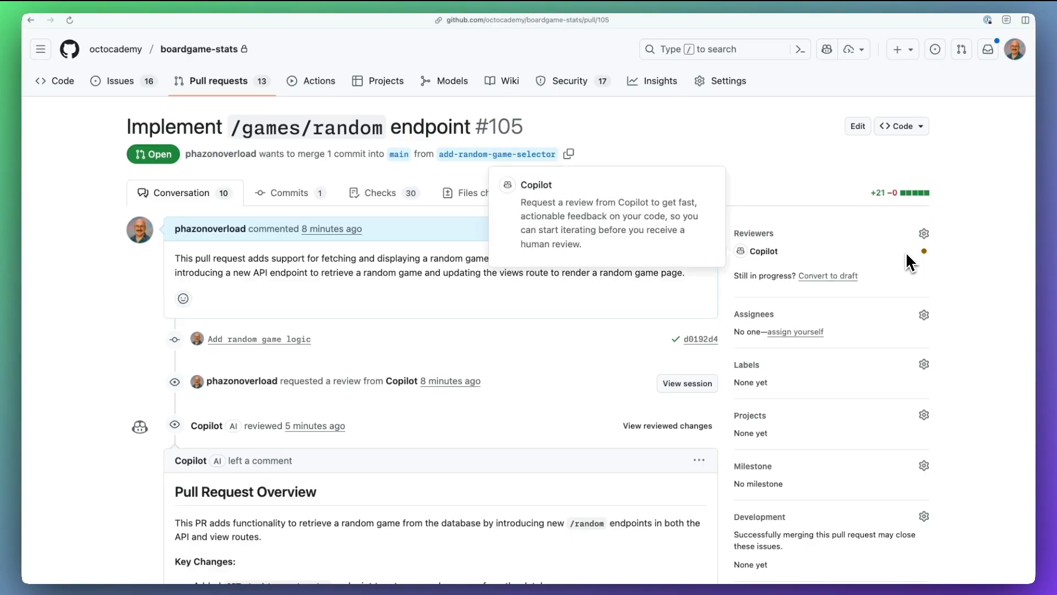